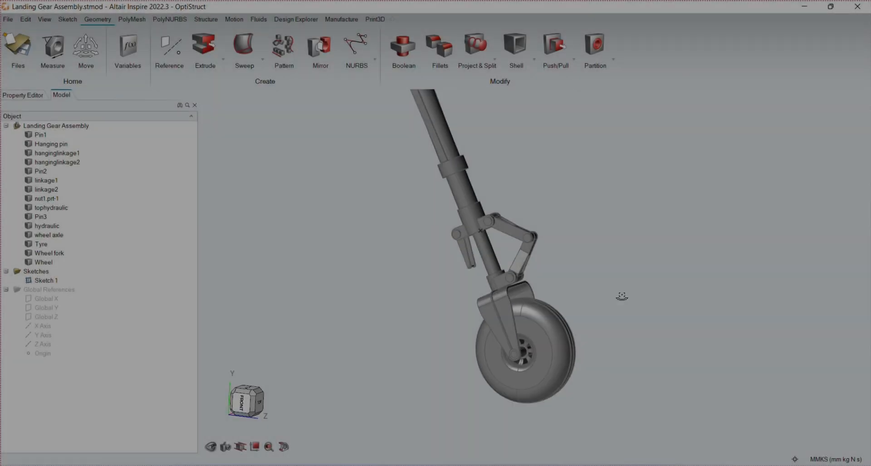
- Isolate the Wheel fork part and measure its weight for the Nose Wheel Fork model
click(49, 253)
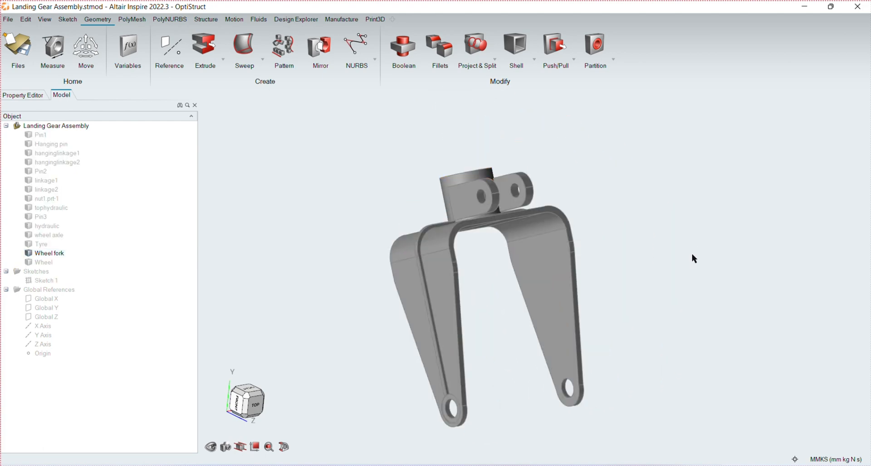
right_click(49, 252)
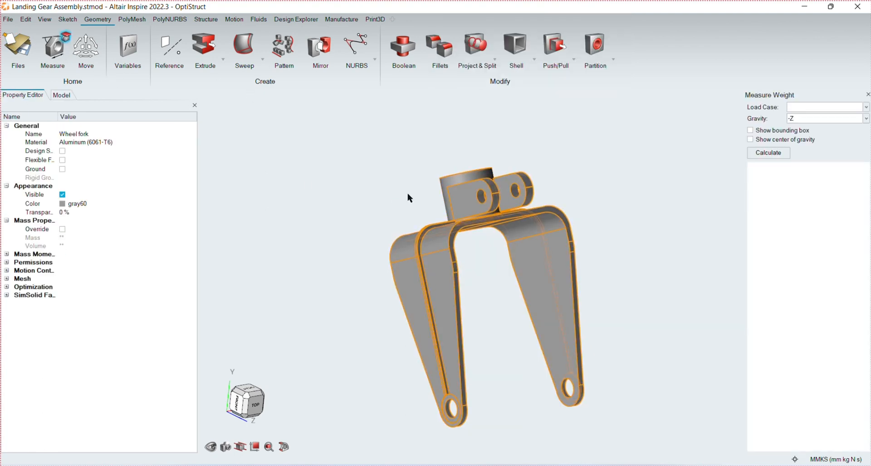
click(768, 152)
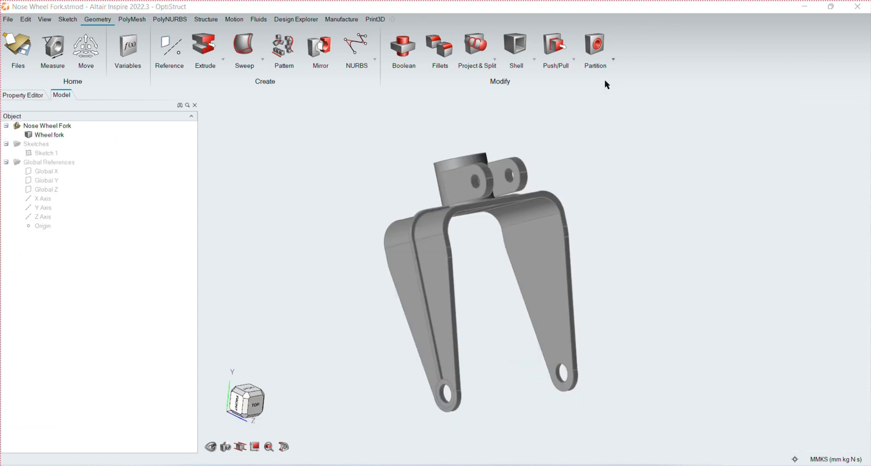
- Select the wheel fork body and start a sketch on a chosen plane
click(555, 48)
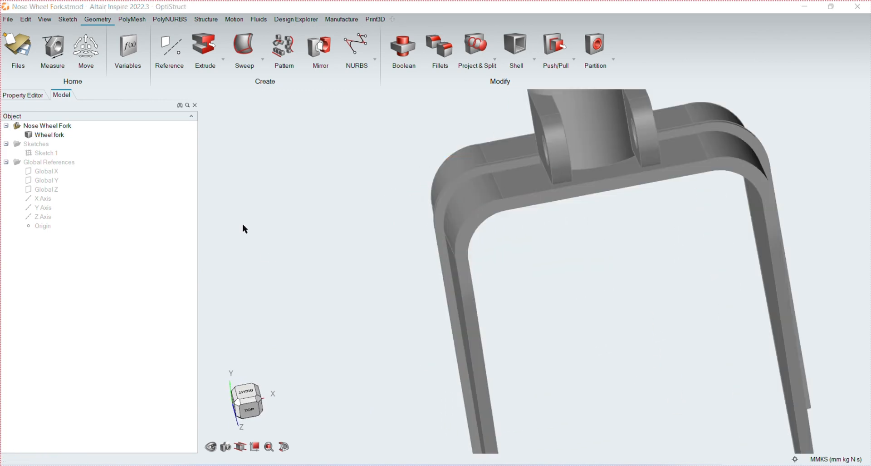
click(555, 46)
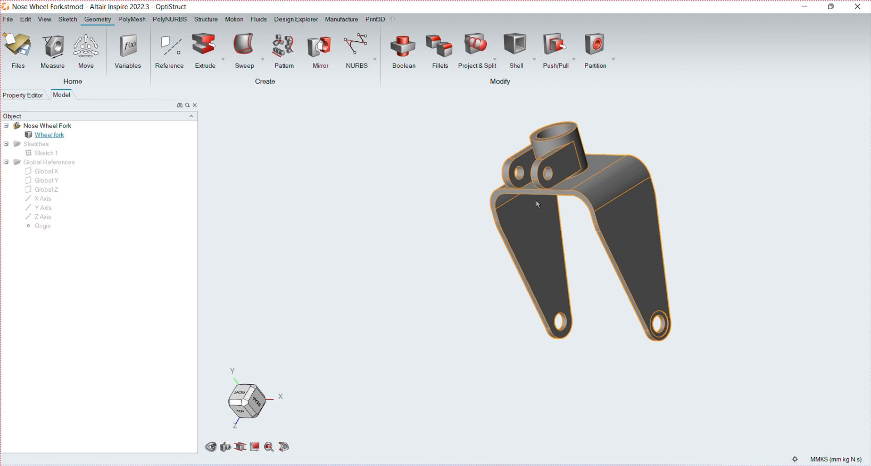
click(67, 19)
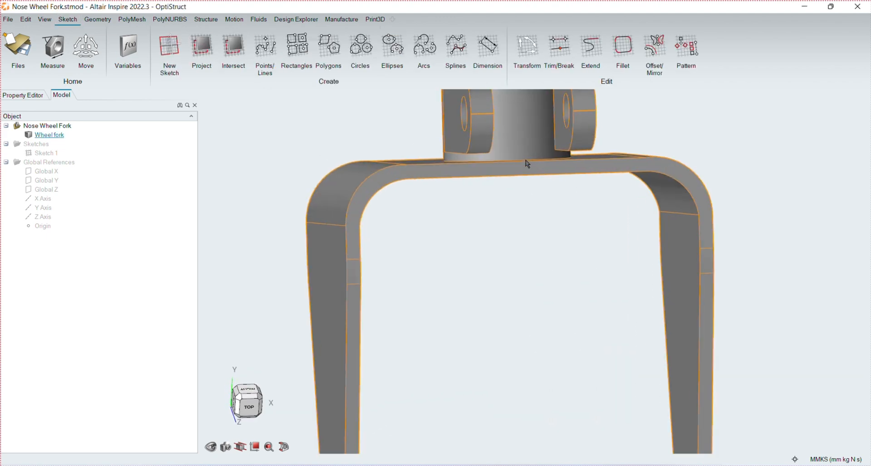
click(201, 47)
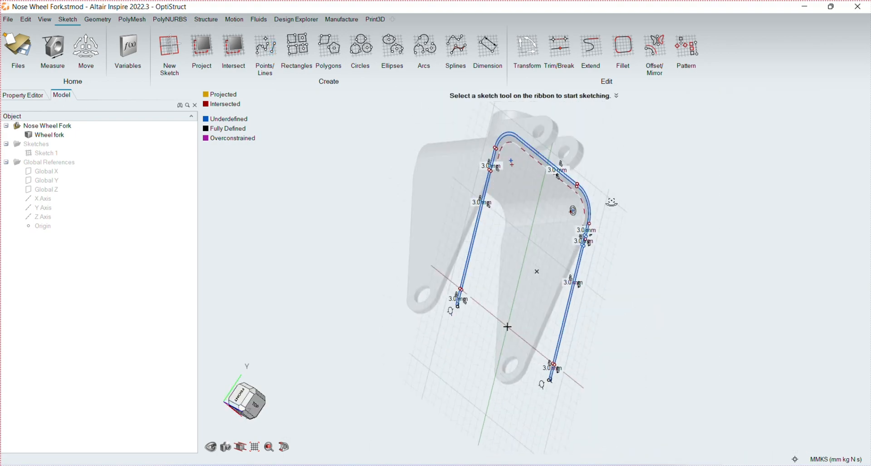
- Extrude the U profile and arm outline into Part 4, then delete the original Wheel fork
click(205, 50)
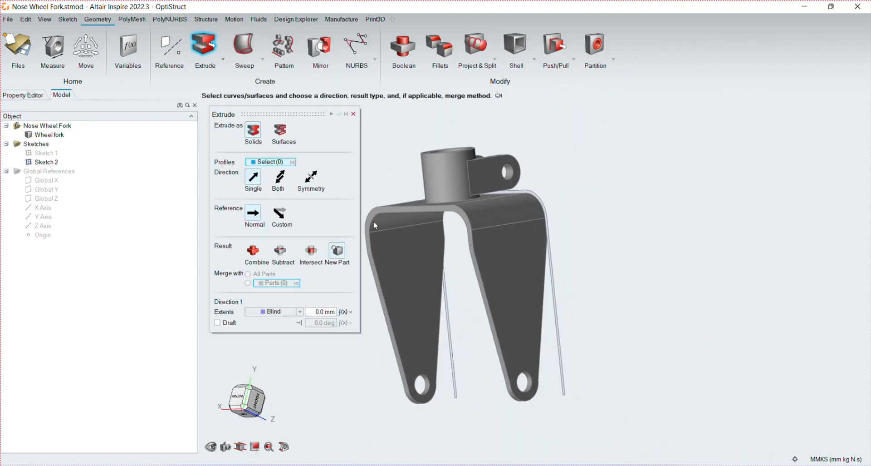
click(299, 312)
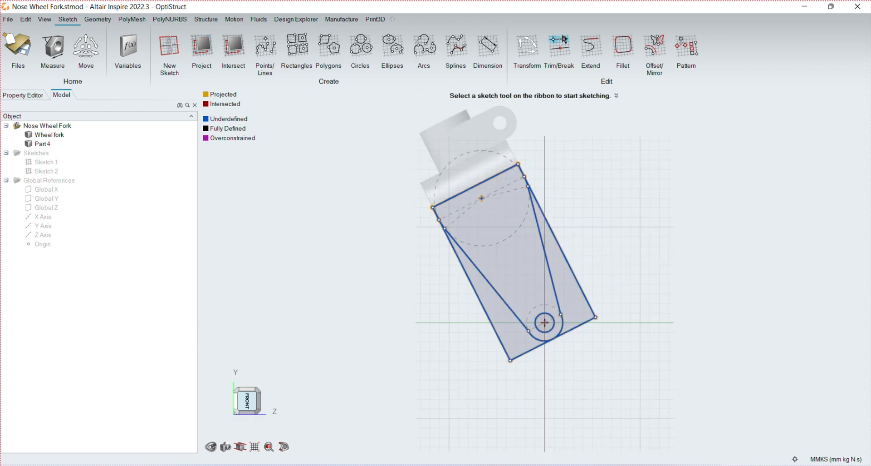
click(97, 19)
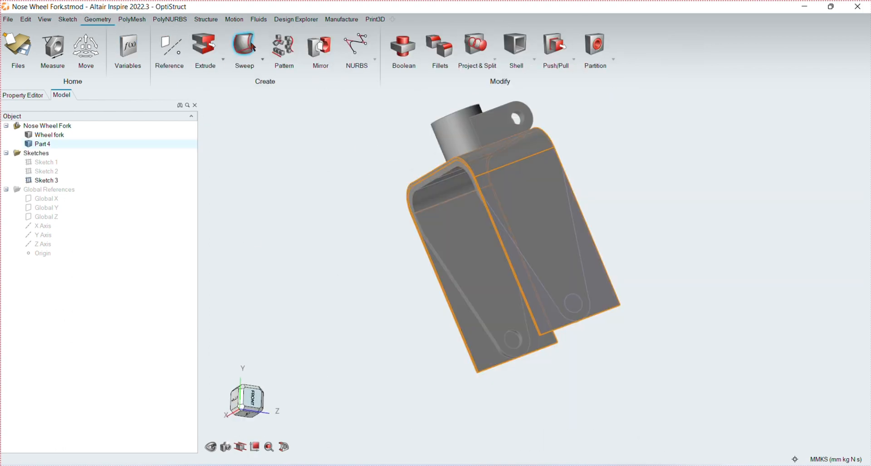
click(205, 47)
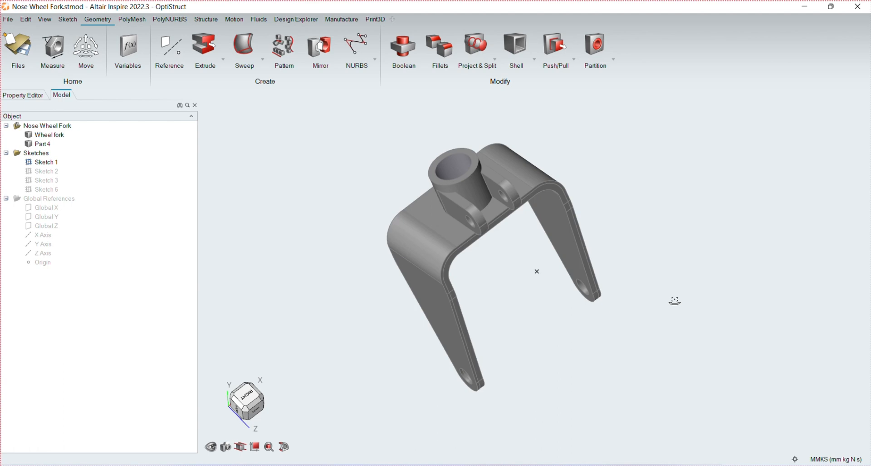
right_click(537, 271)
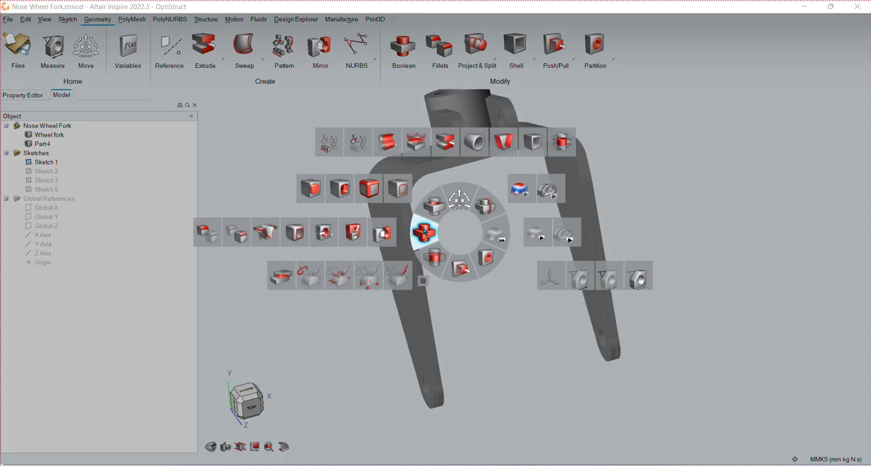
click(424, 232)
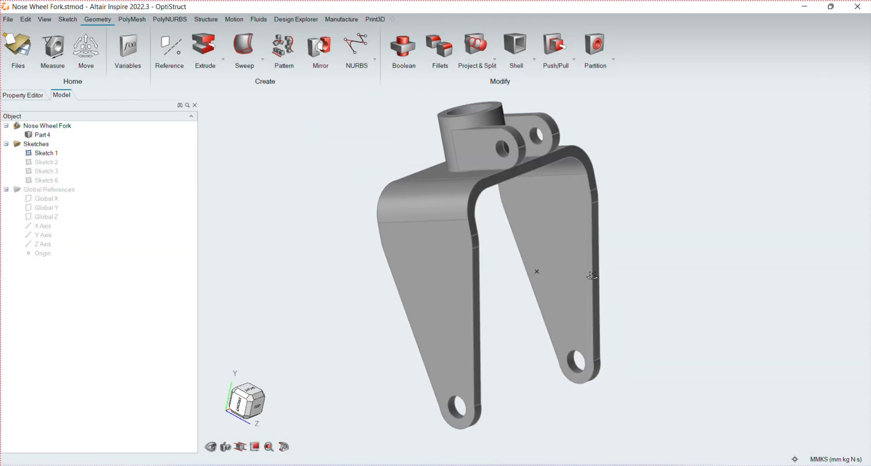
- Split the fork into six parts and add Support 1 on the lower arm hole
click(555, 47)
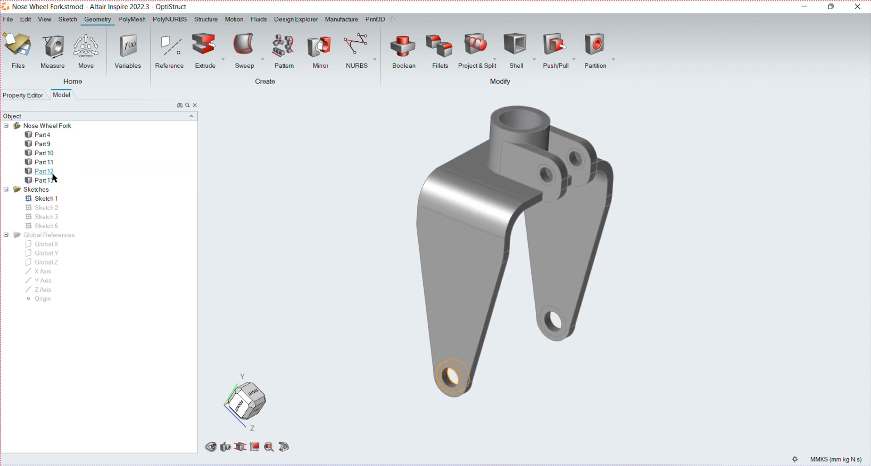
click(206, 19)
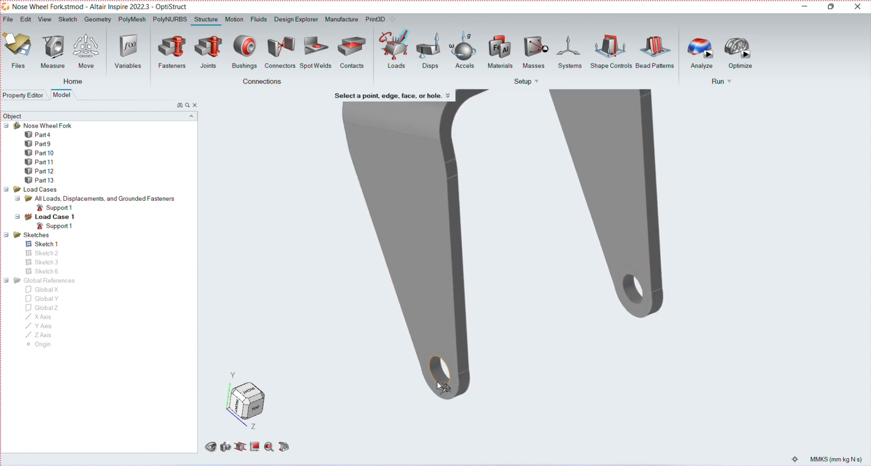
- Add four forces in the bores and set up a 40% Maximize Stiffness topology run
click(439, 383)
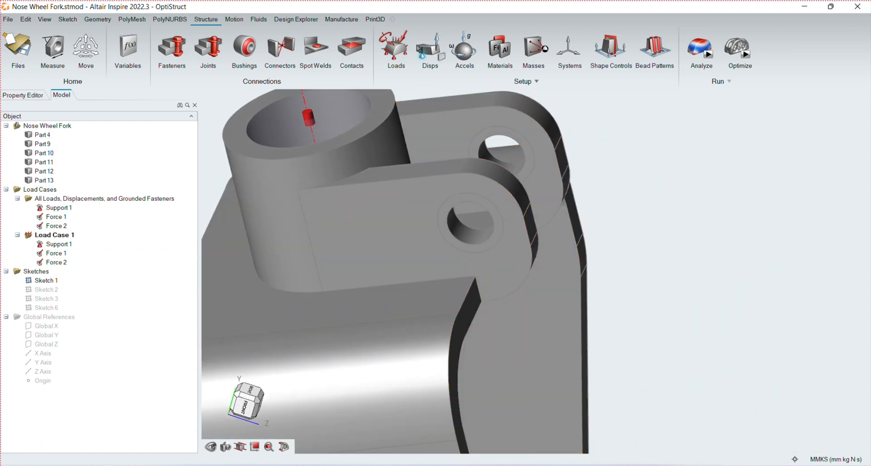
click(467, 222)
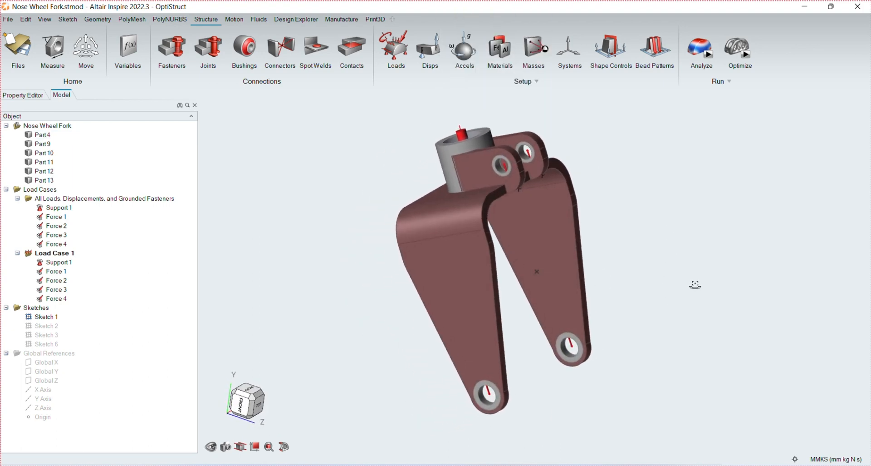
click(740, 50)
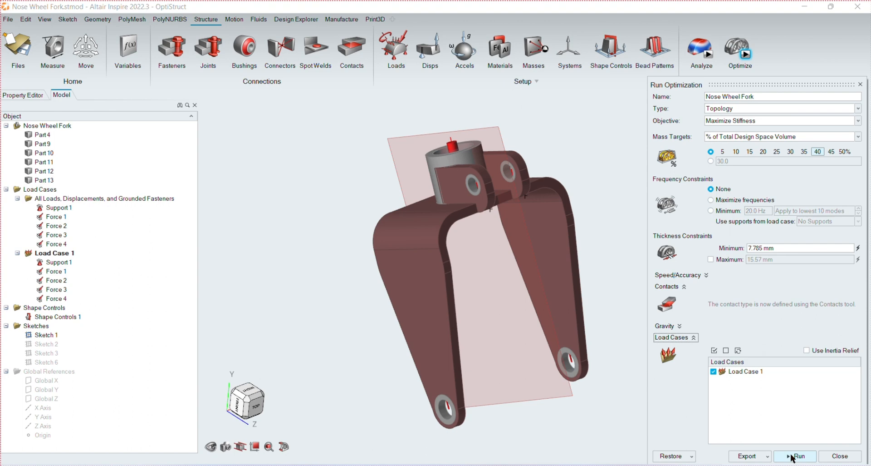
- Open the topology result, adjust the Shape Explorer slider, and view displacement peaking near 1.95 mm
click(795, 455)
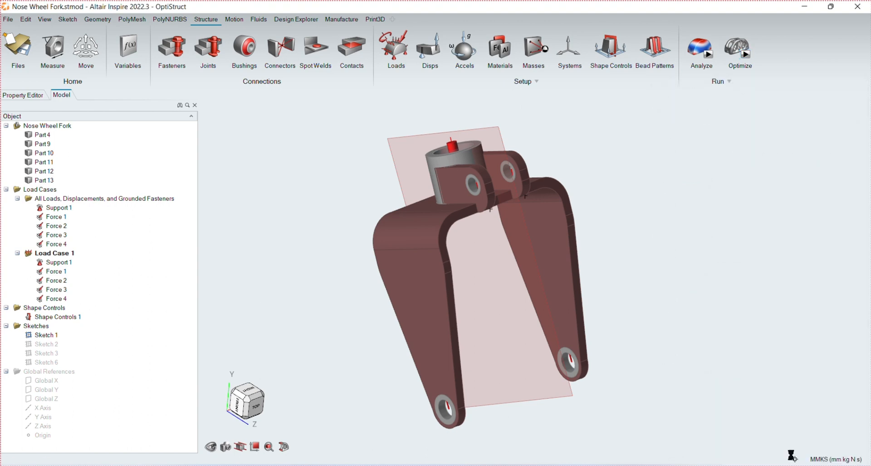
click(739, 49)
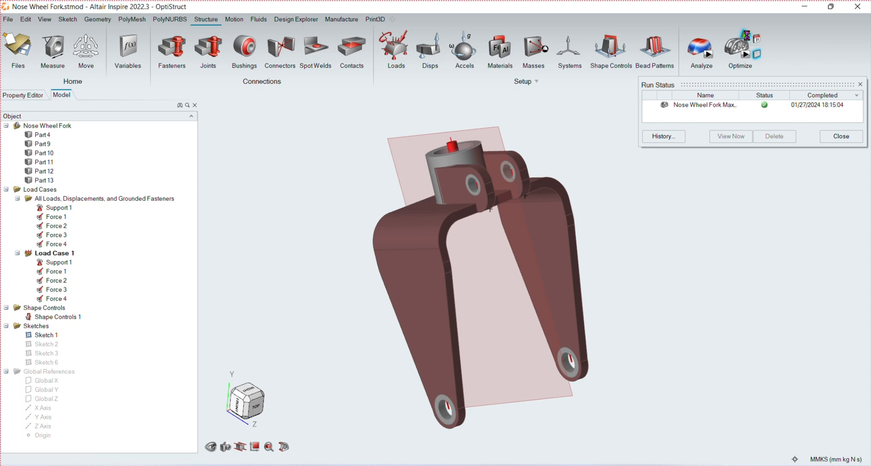
click(730, 136)
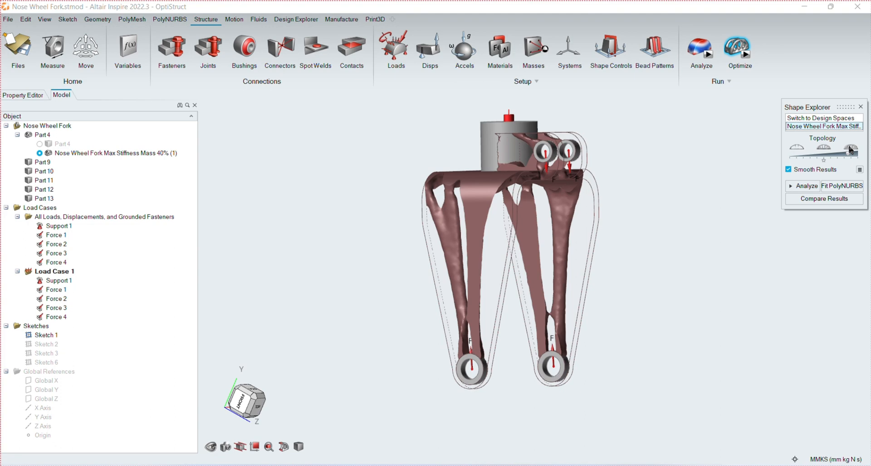
drag(850, 149, 847, 154)
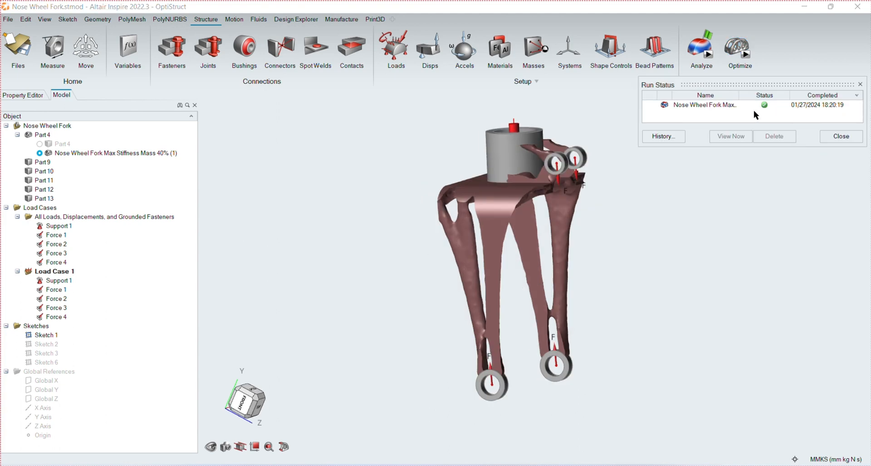
click(841, 136)
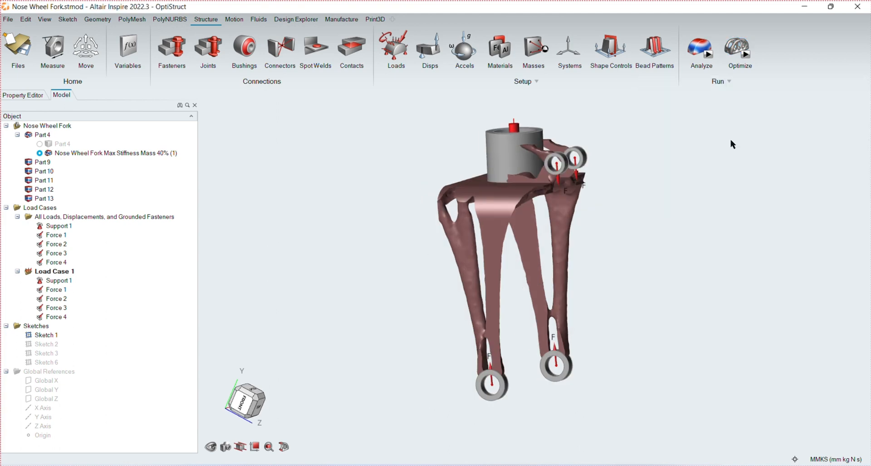
click(700, 49)
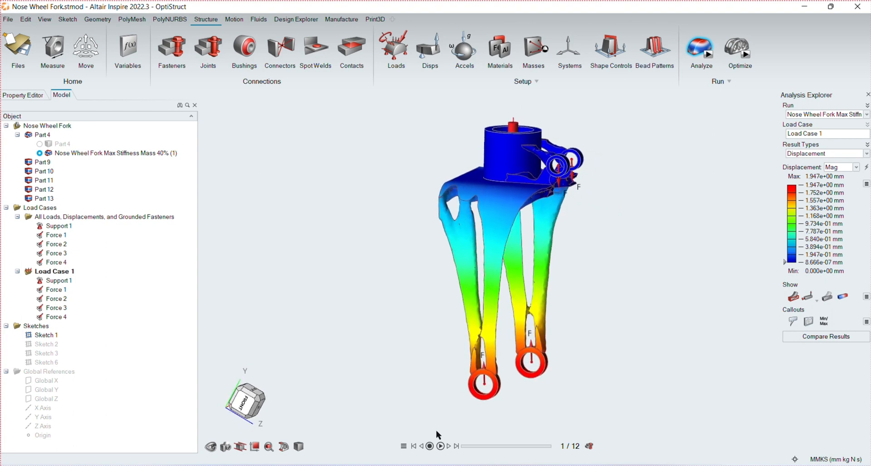
- Record the deformation animation and switch the results to Factor of Safety
click(441, 445)
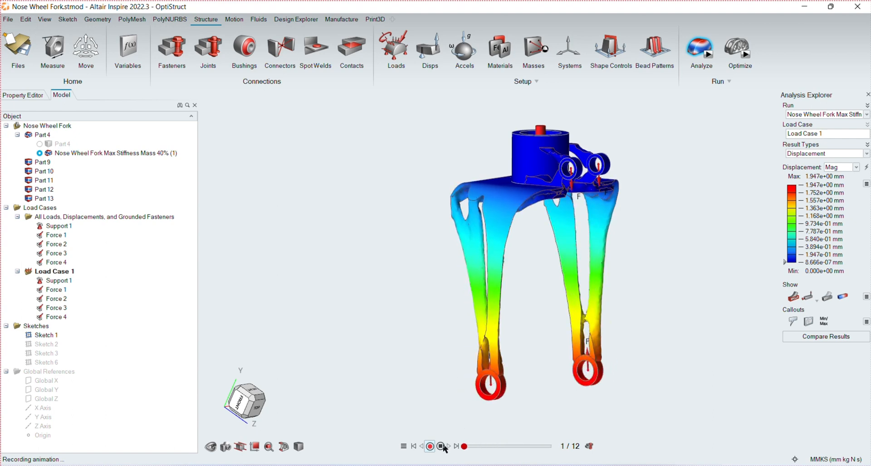
click(430, 445)
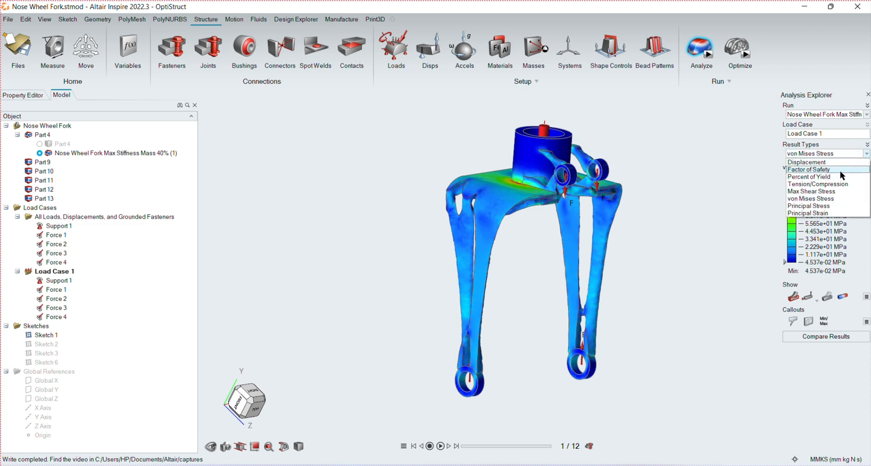
click(810, 169)
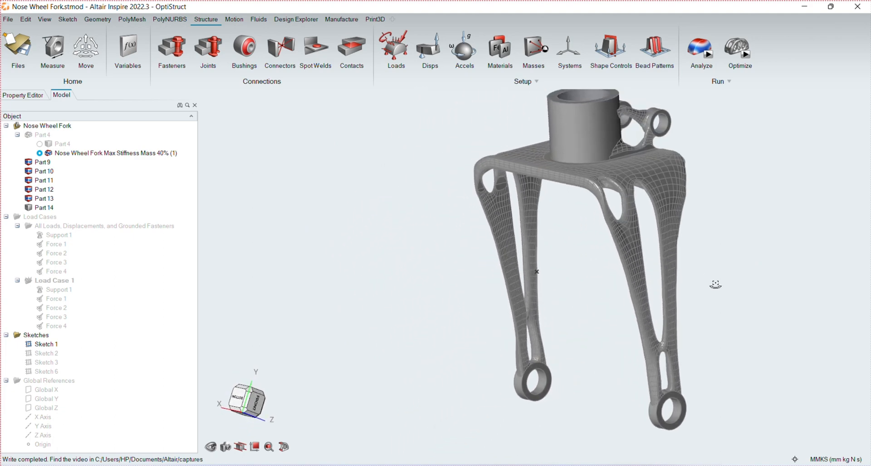
- Boolean Combine the separate fork parts into a single Part 10
right_click(537, 272)
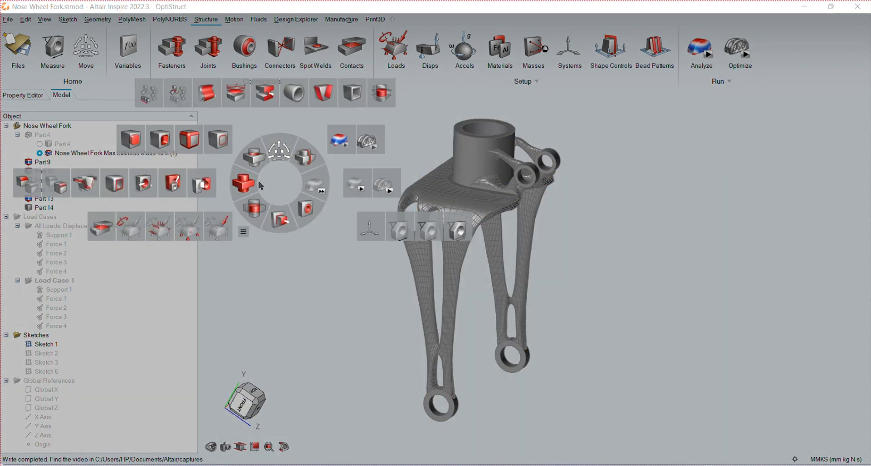
click(97, 19)
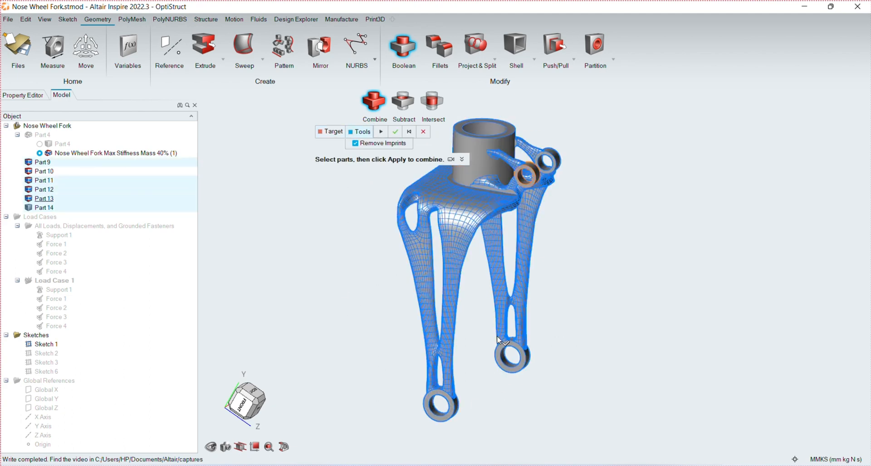
click(395, 131)
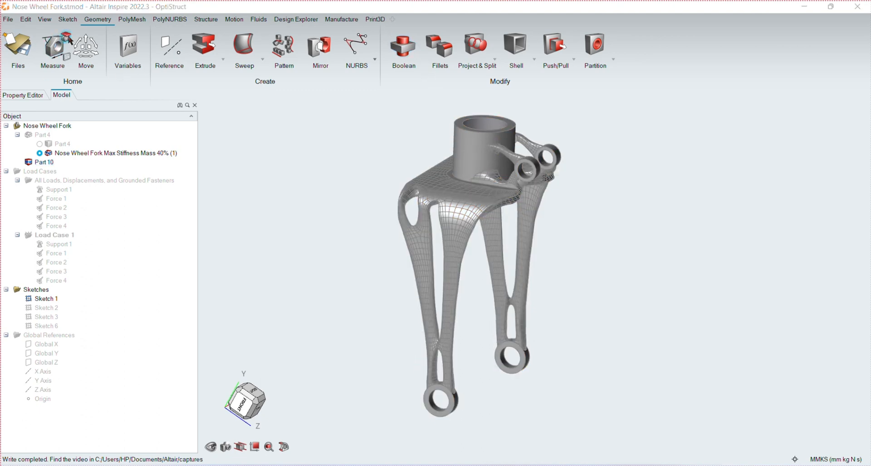
- Measure the fork's weight as 0.623 kg and orbit to a front view
click(52, 47)
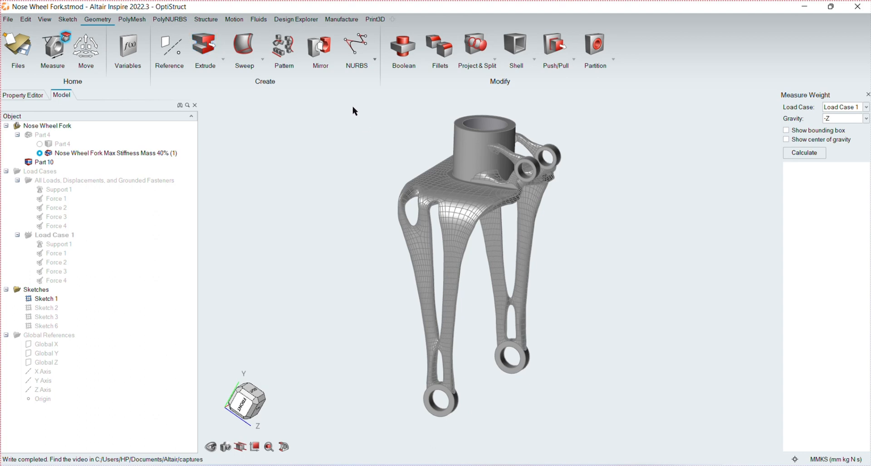
click(43, 161)
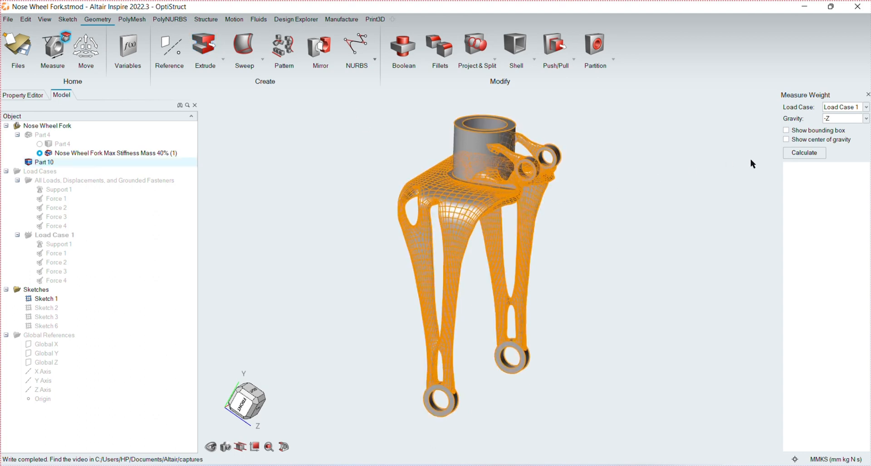
click(804, 152)
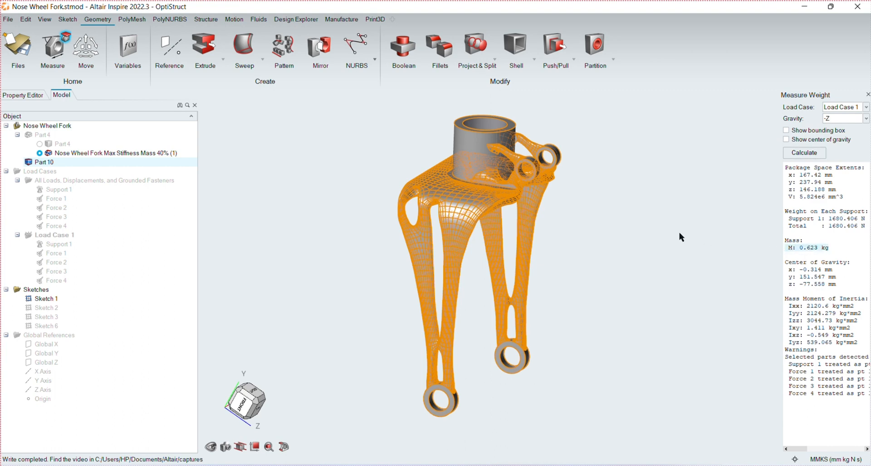
mouse_move(661, 243)
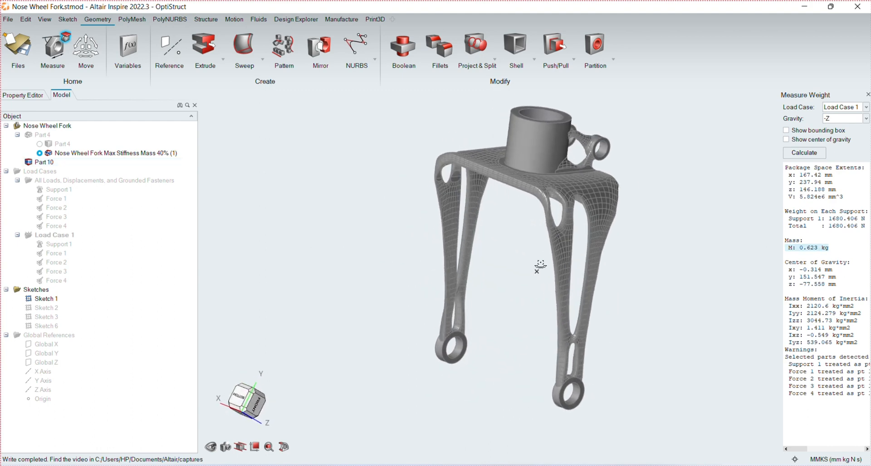
drag(539, 267, 536, 278)
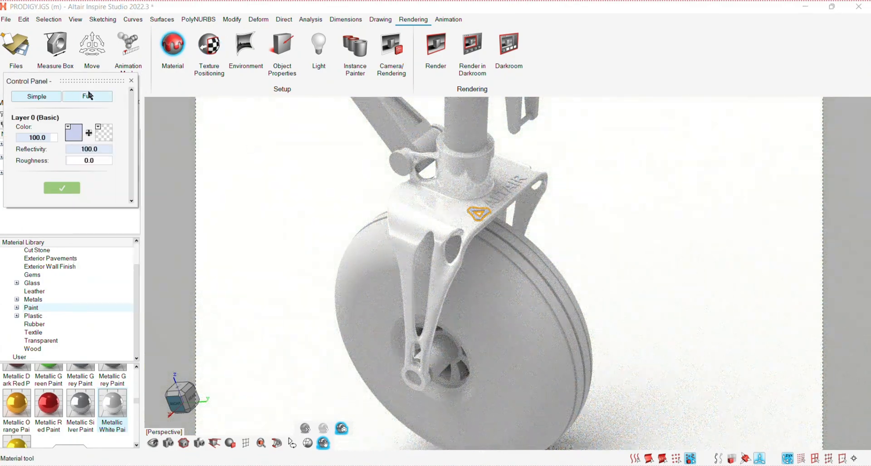
- Show the Full settings for material Mat 1 with its red surface colour
click(108, 96)
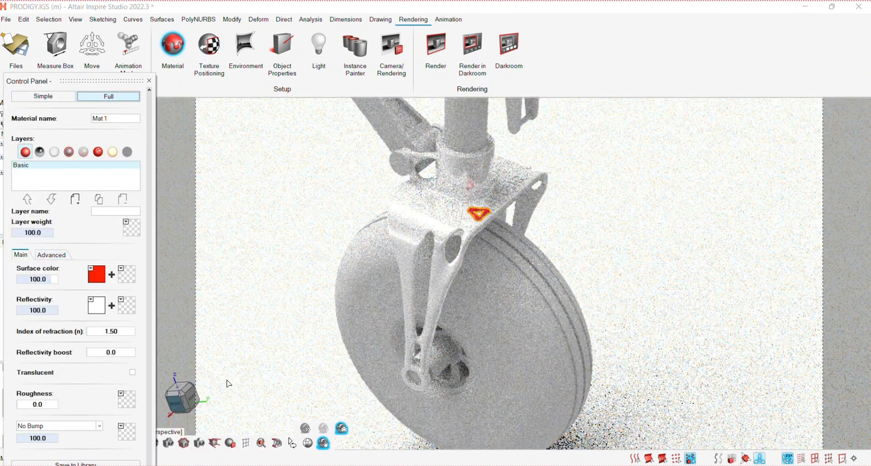